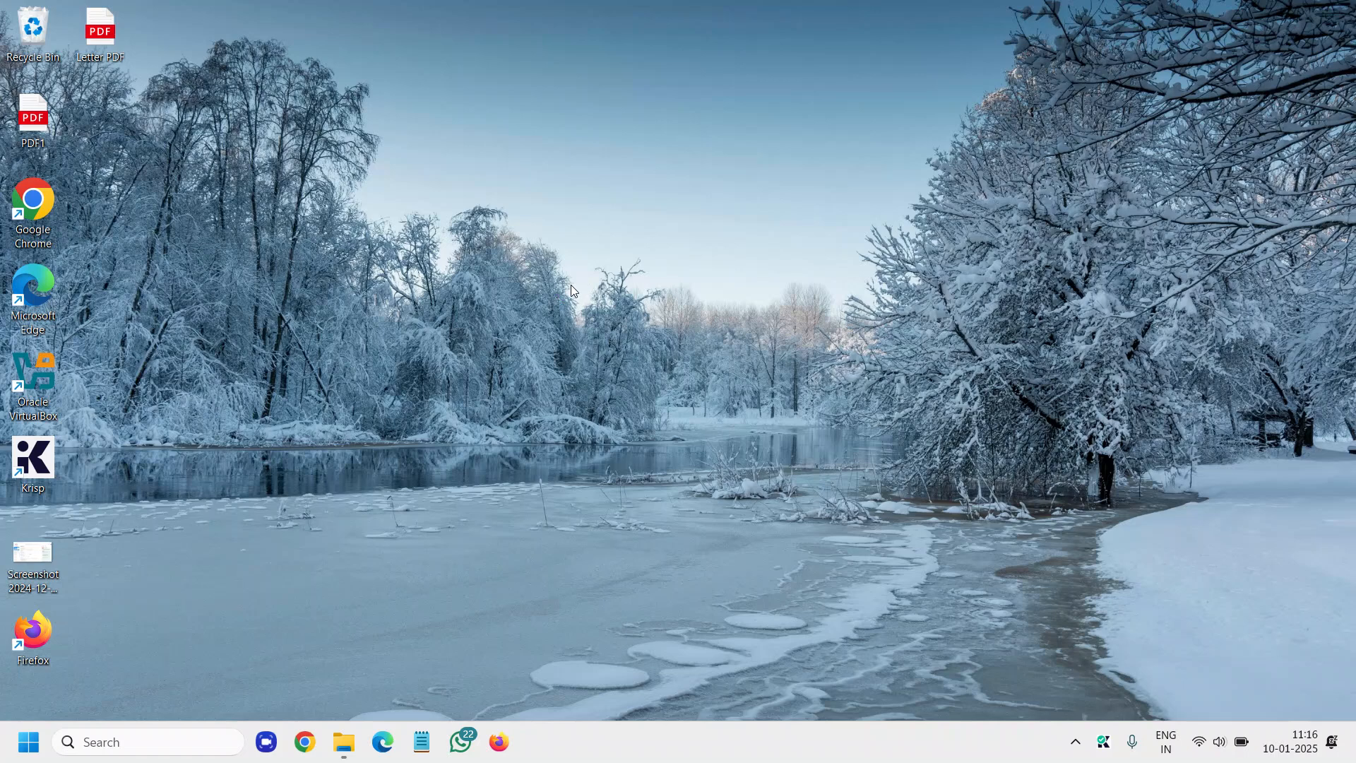
pyautogui.moveTo(447, 586)
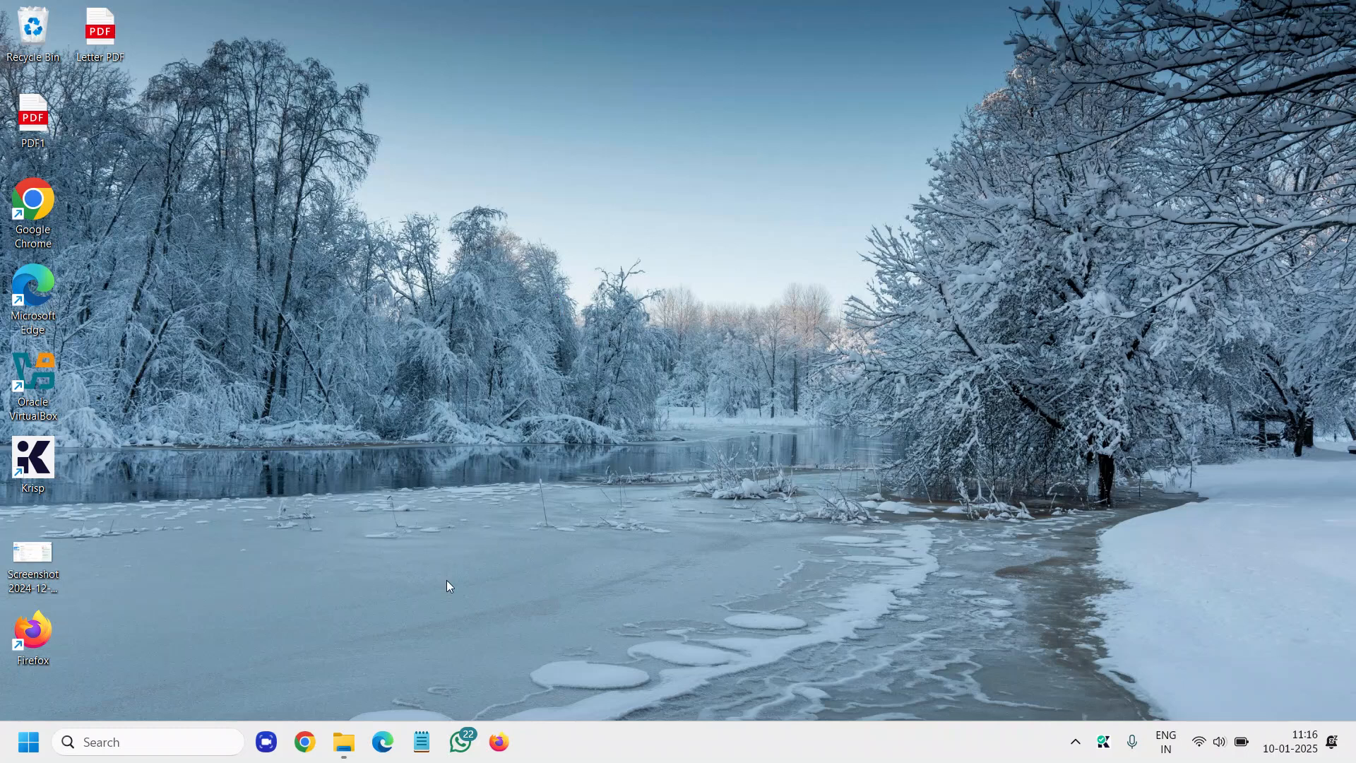
# Search for 'cmdd' and run Command Prompt as administrator
pyautogui.click(137, 742)
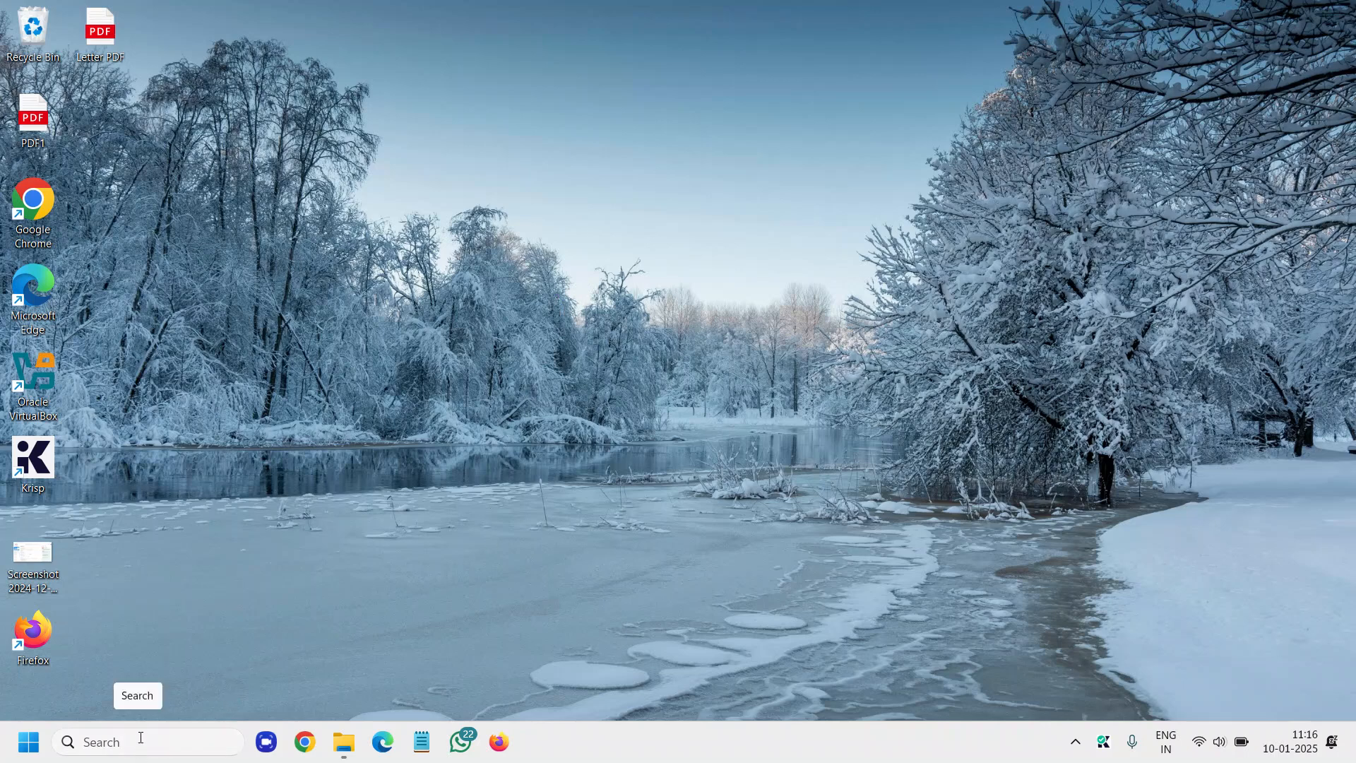
pyautogui.click(141, 741)
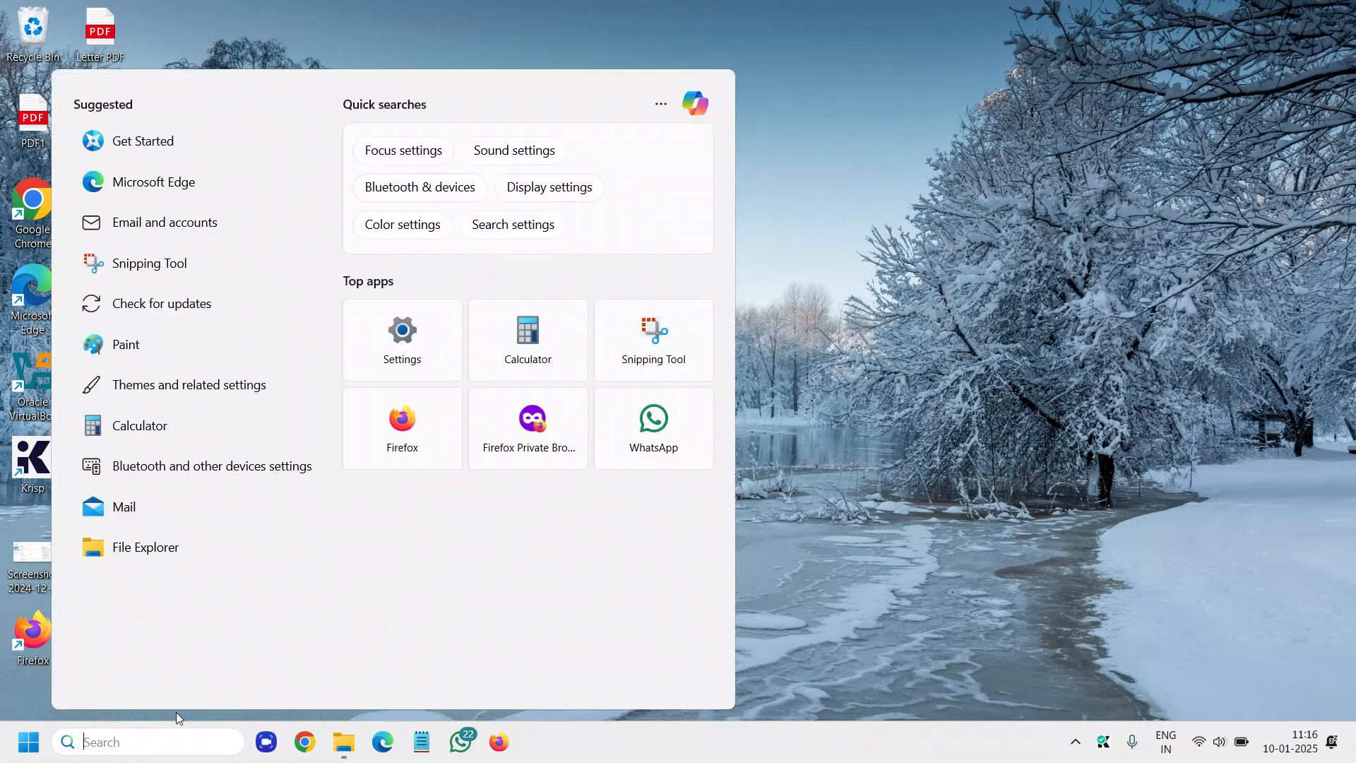
pyautogui.write('cmdd')
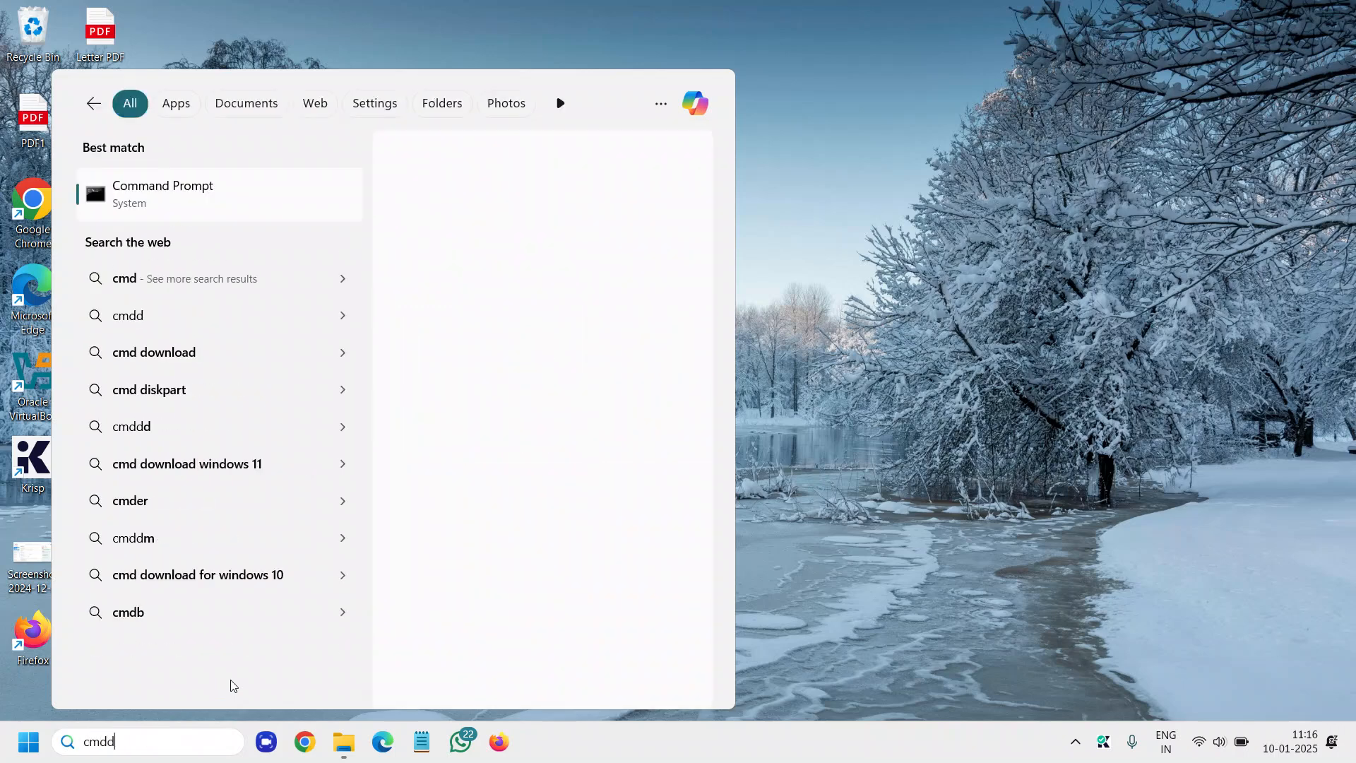
pyautogui.click(163, 194)
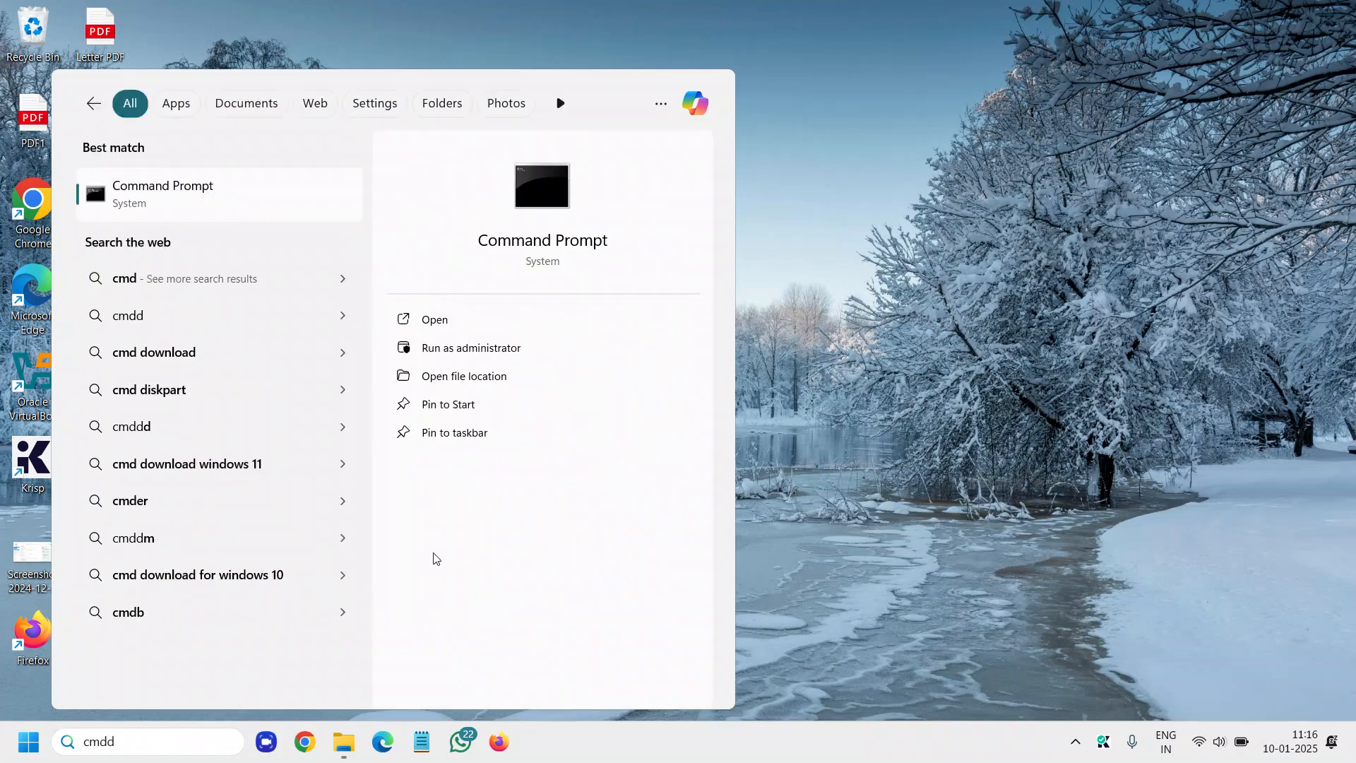
pyautogui.moveTo(490, 355)
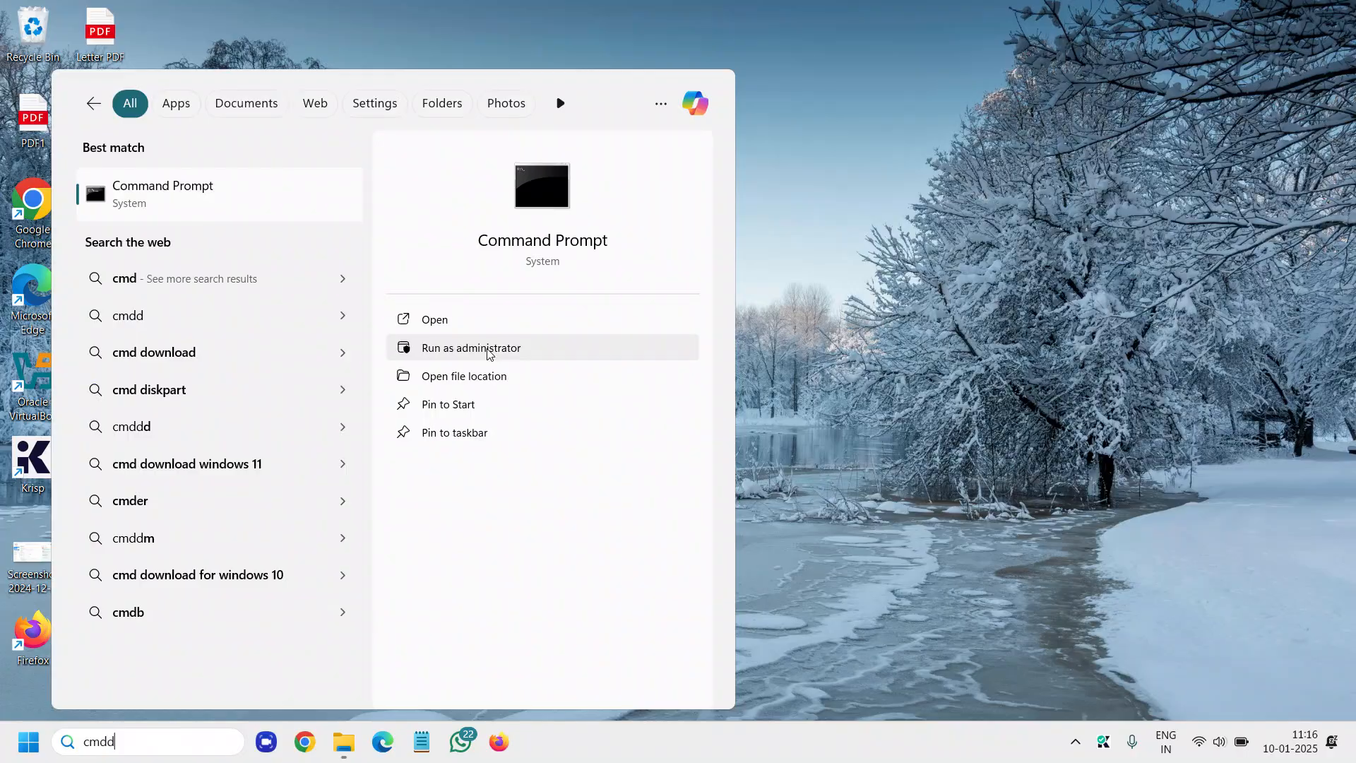
pyautogui.click(471, 348)
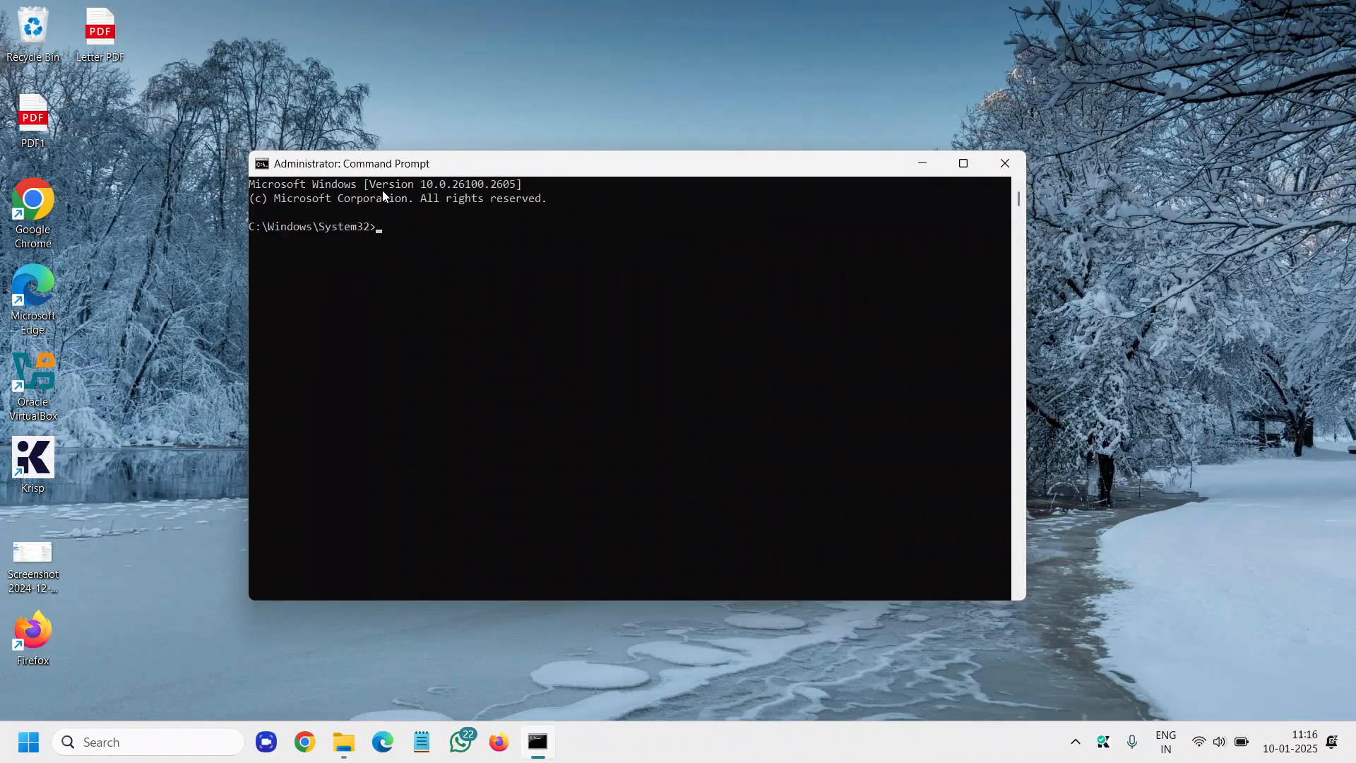
pyautogui.moveTo(388, 240)
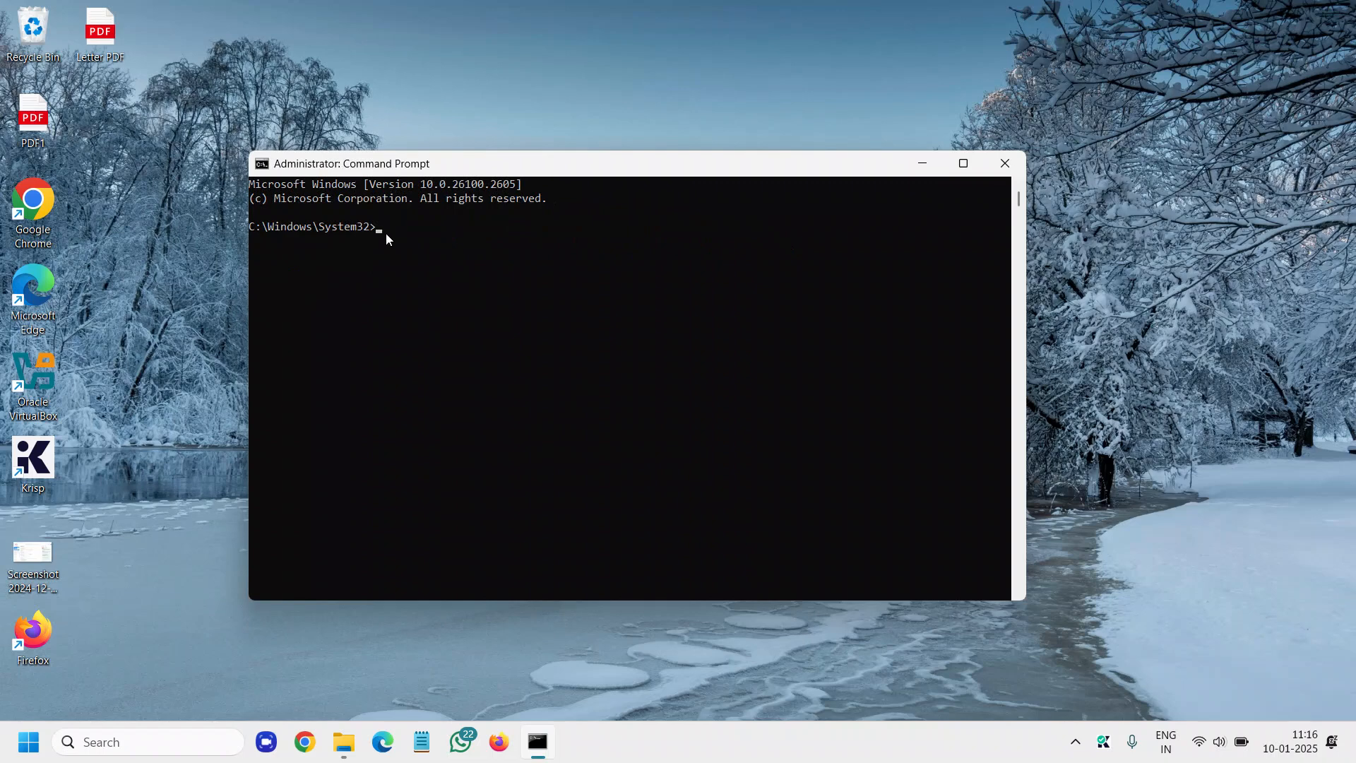
# Run 'sfc /scannow' at the elevated prompt to verify system files
pyautogui.write('sfc')
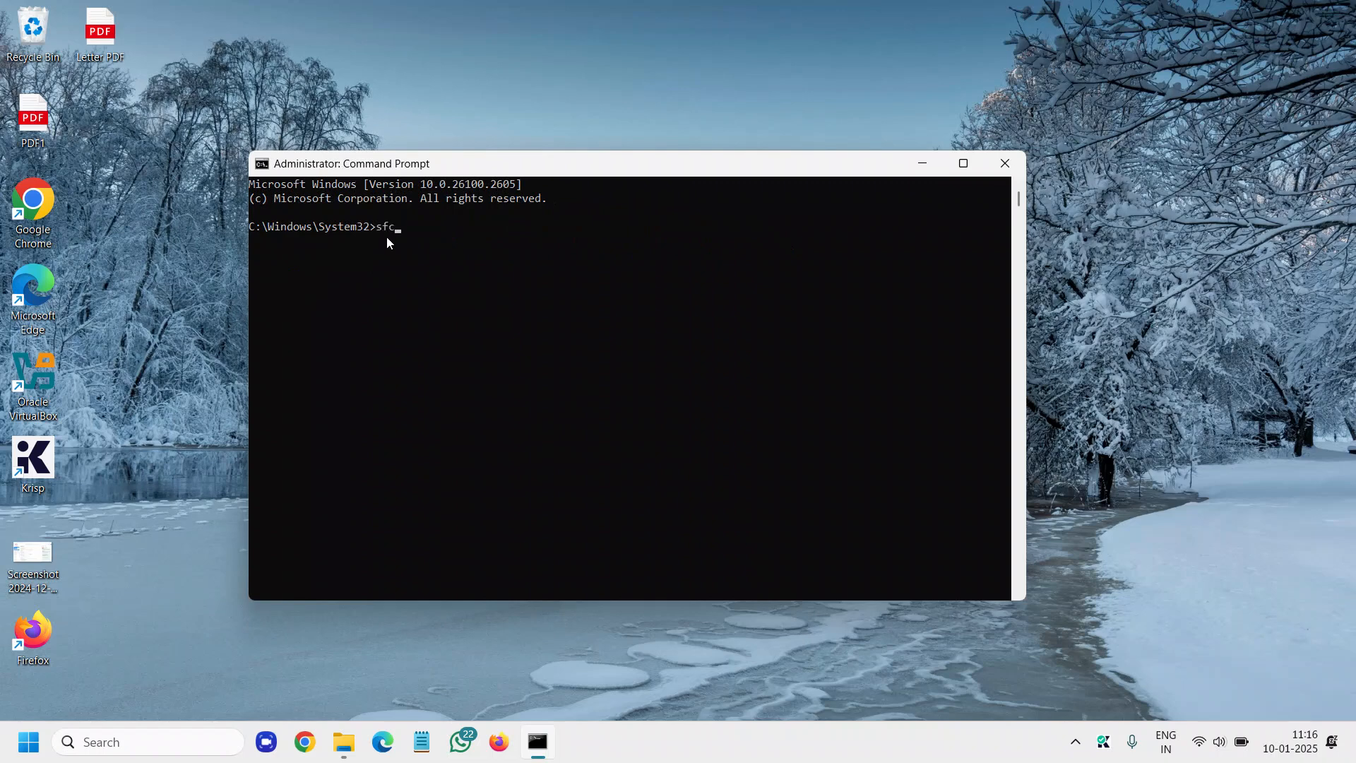
pyautogui.write('/sc')
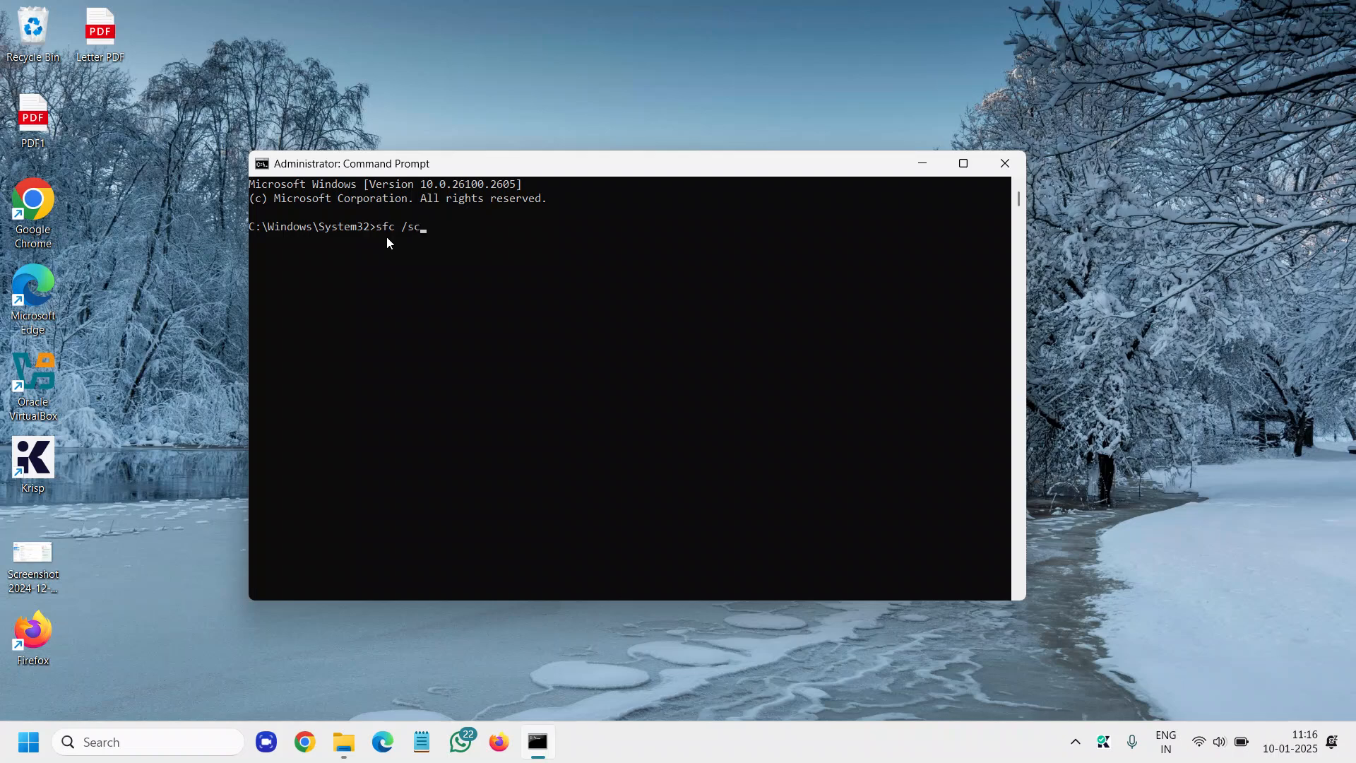
pyautogui.write('annow')
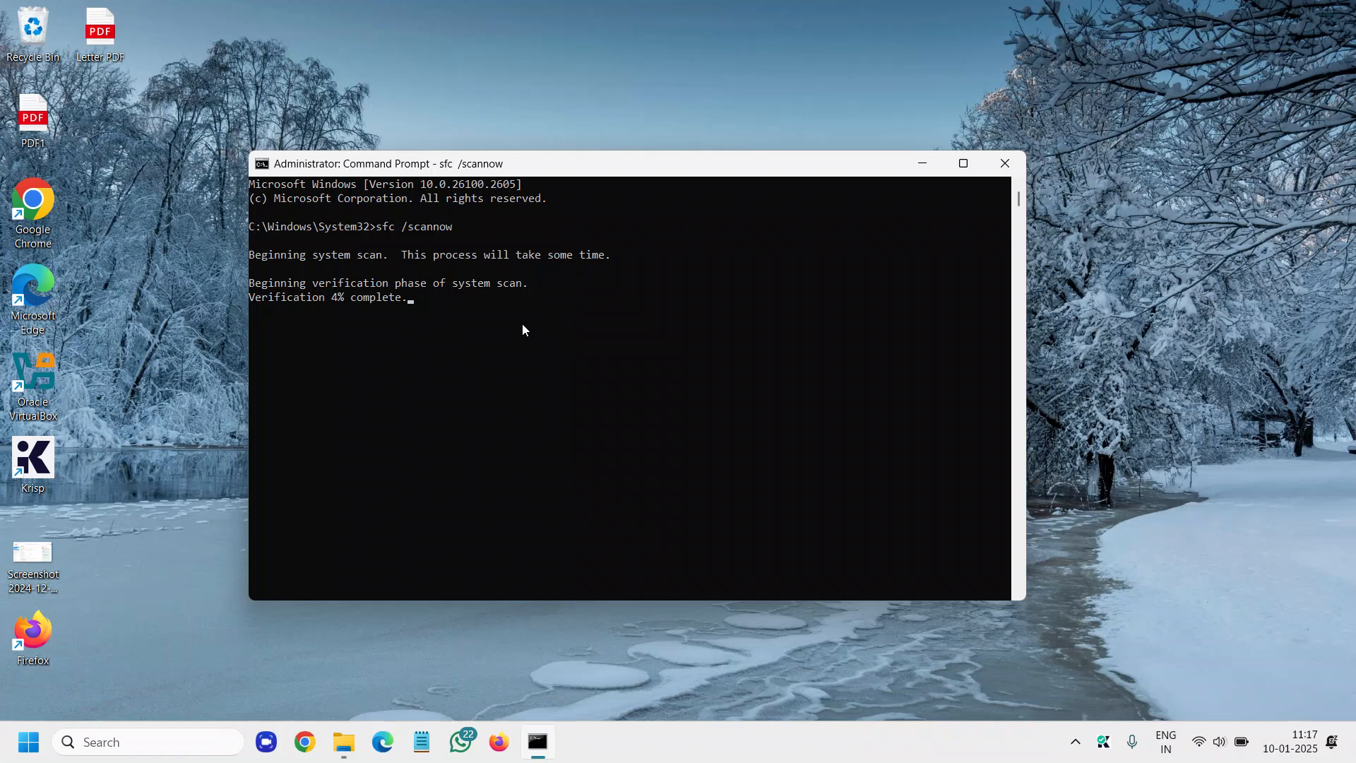
pyautogui.moveTo(632, 151)
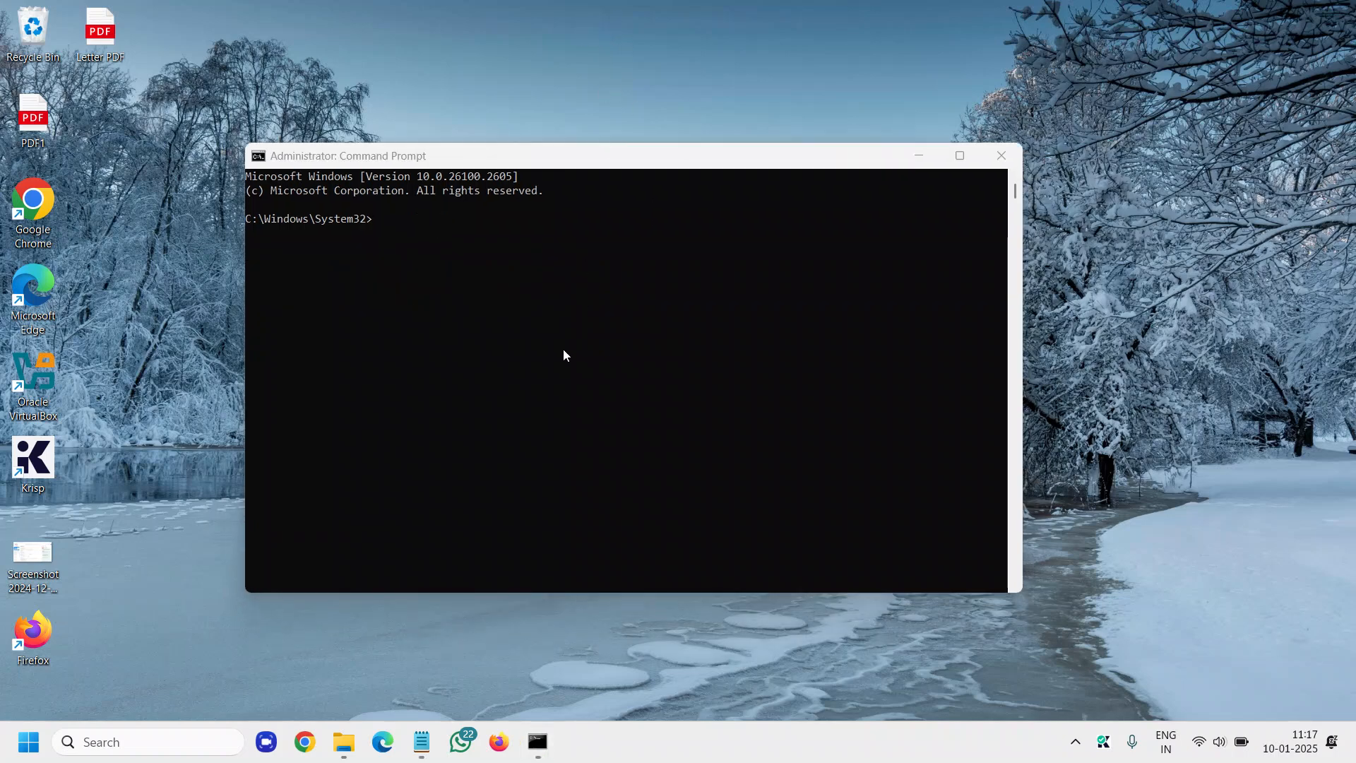
pyautogui.moveTo(417, 254)
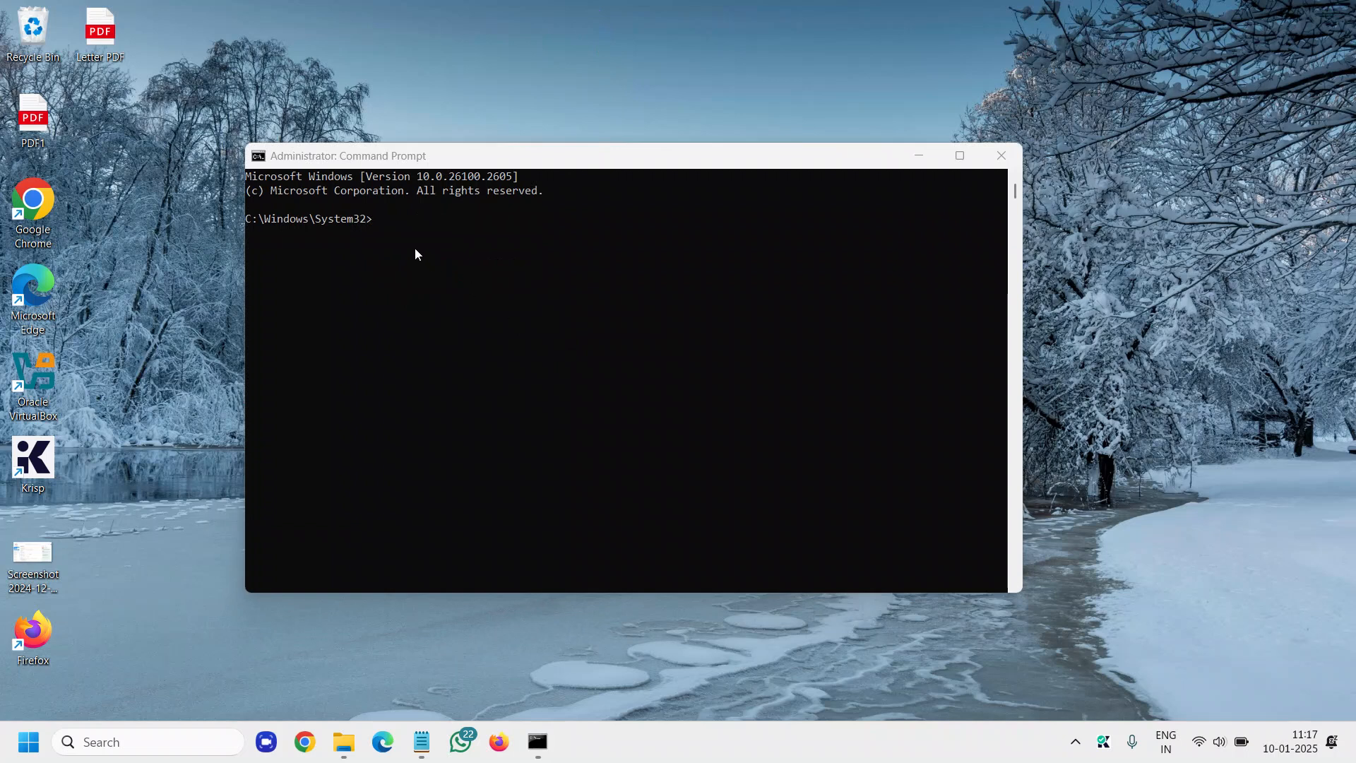
# Enter 'DISM /Online /Cleanup-Image /RestoreHealth' at the elevated prompt
pyautogui.write('DISM /Online /Cleanup-Image /RestoreHealth')
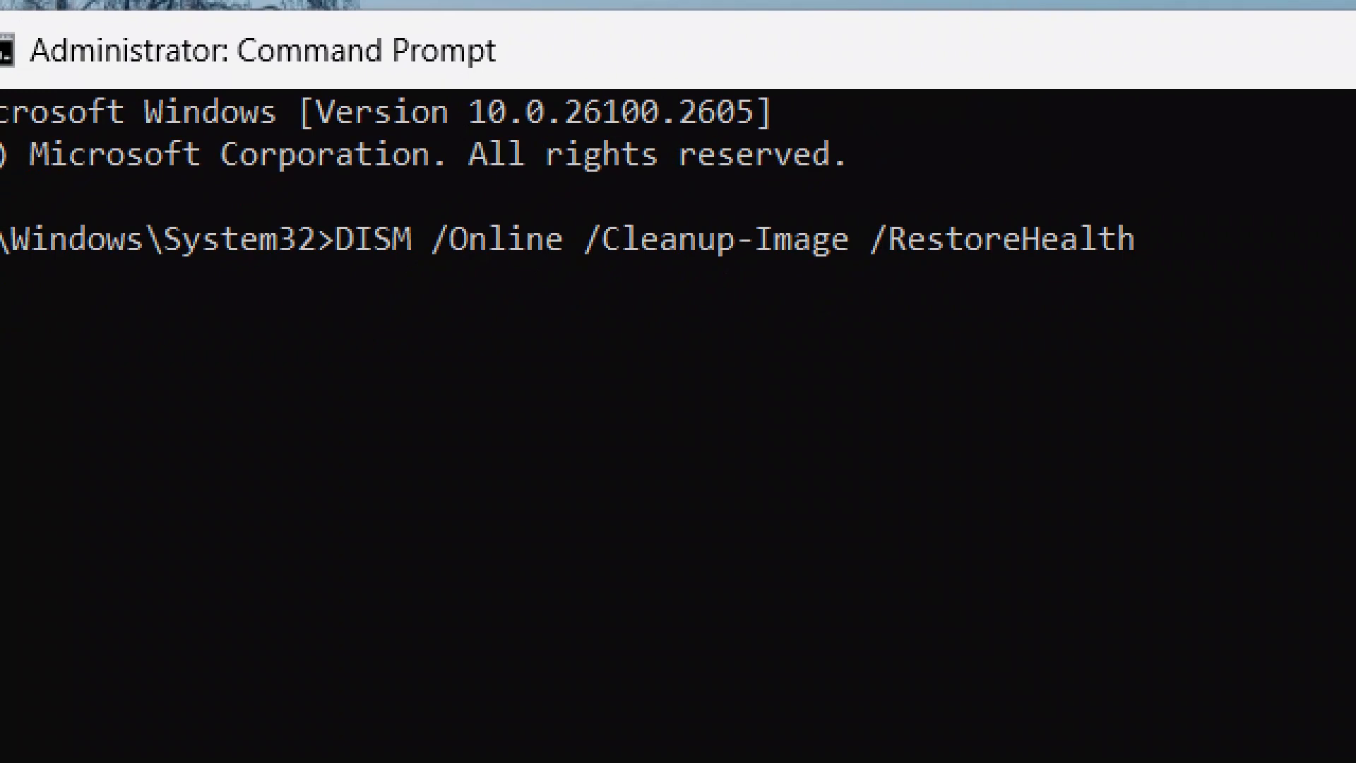
pyautogui.click(959, 155)
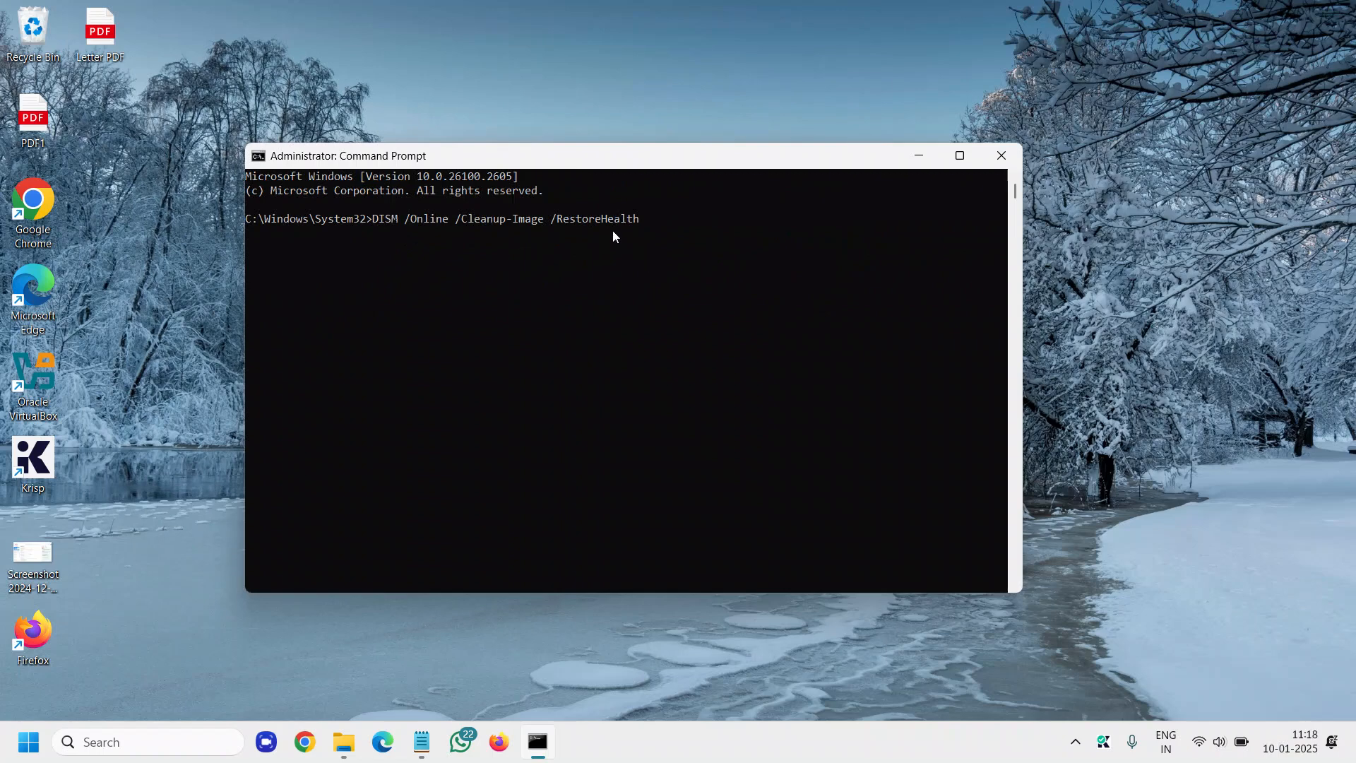
pyautogui.moveTo(635, 257)
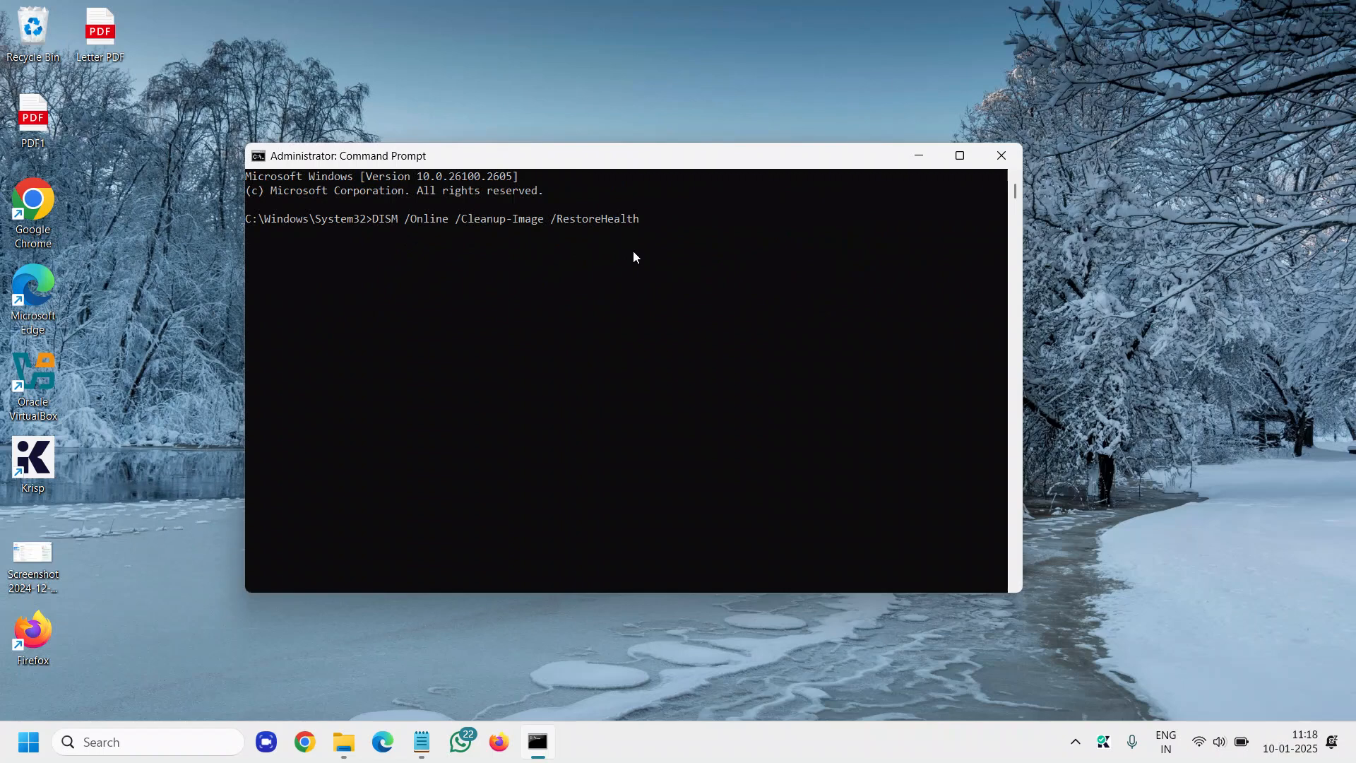